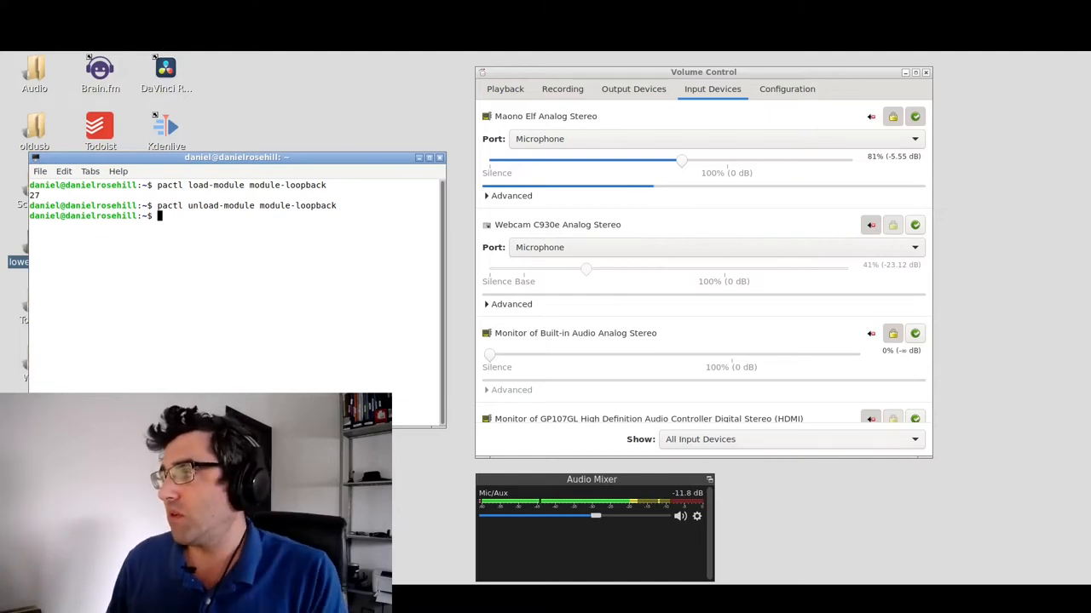
Check the Playback streams in Volume Control, then return to the Input Devices list
{"action": "left_click", "coordinate": [505, 88]}
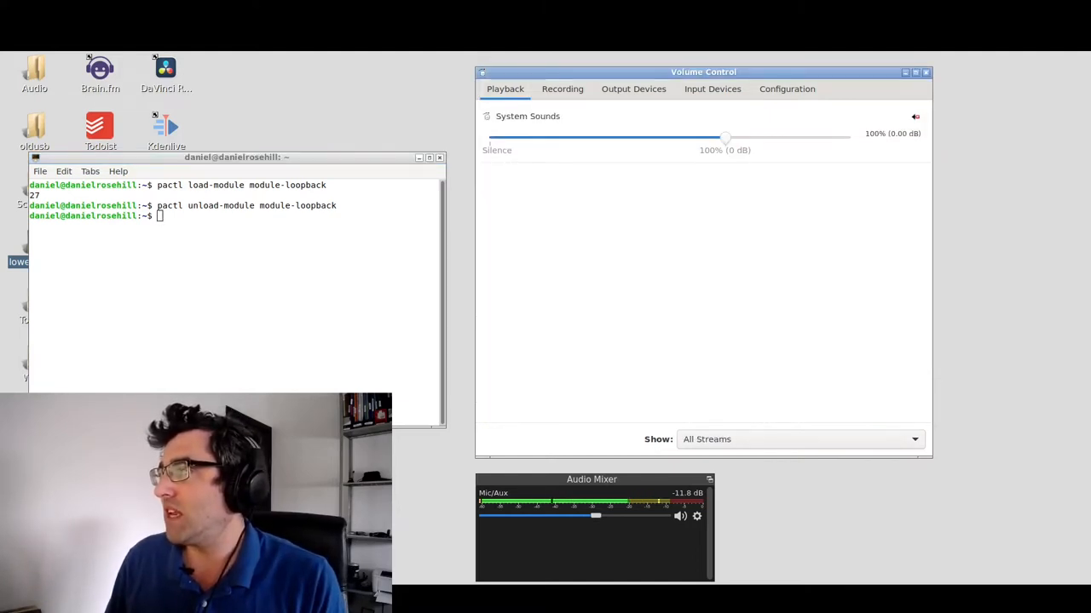
{"action": "left_click", "coordinate": [712, 88]}
{"action": "type", "text": "pactl load-module module-loopback"}
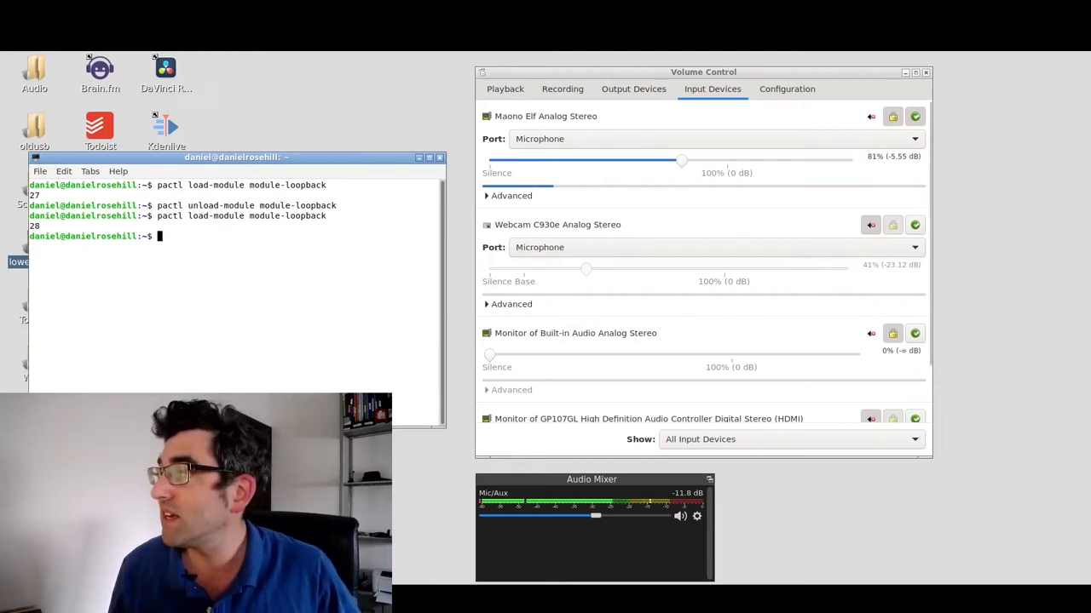
{"action": "mouse_move", "coordinate": [913, 116]}
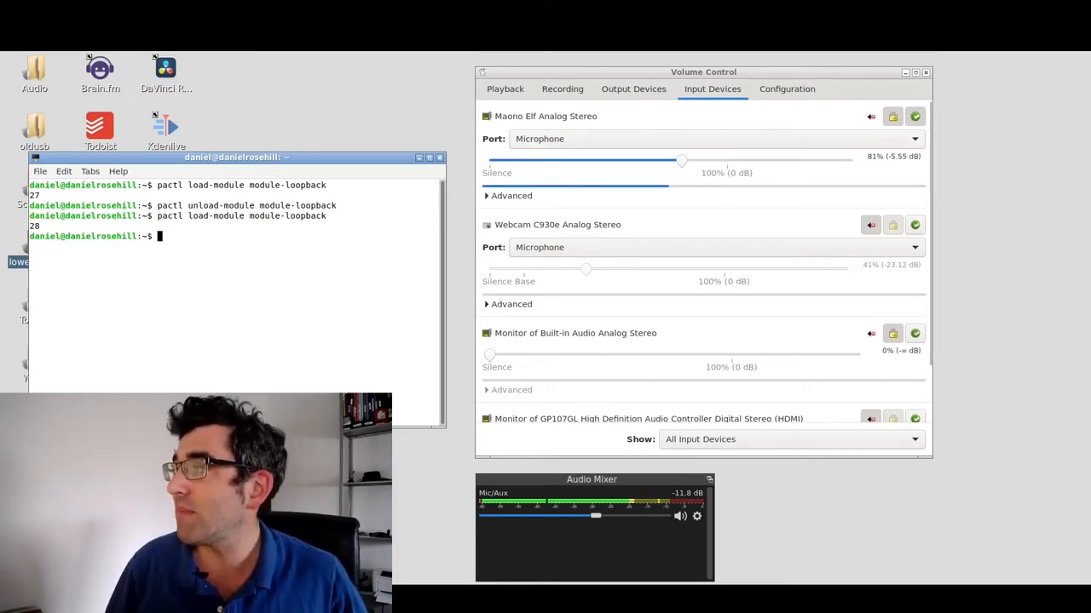
{"action": "mouse_move", "coordinate": [913, 116]}
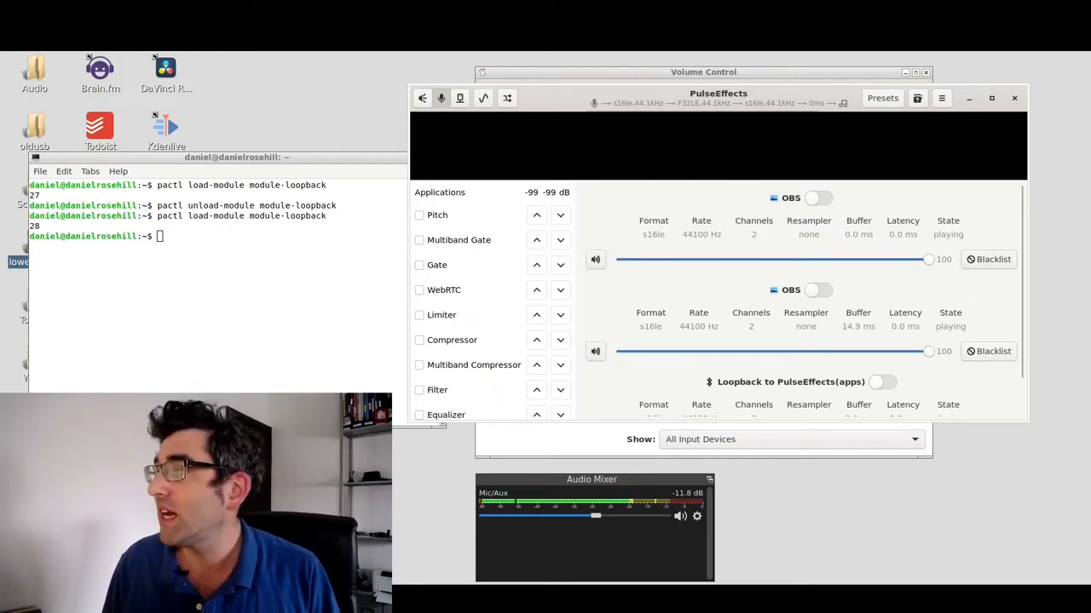
Enable effects for the first OBS stream, then show the Maono Elf loopback on the input side
{"action": "left_click", "coordinate": [818, 197]}
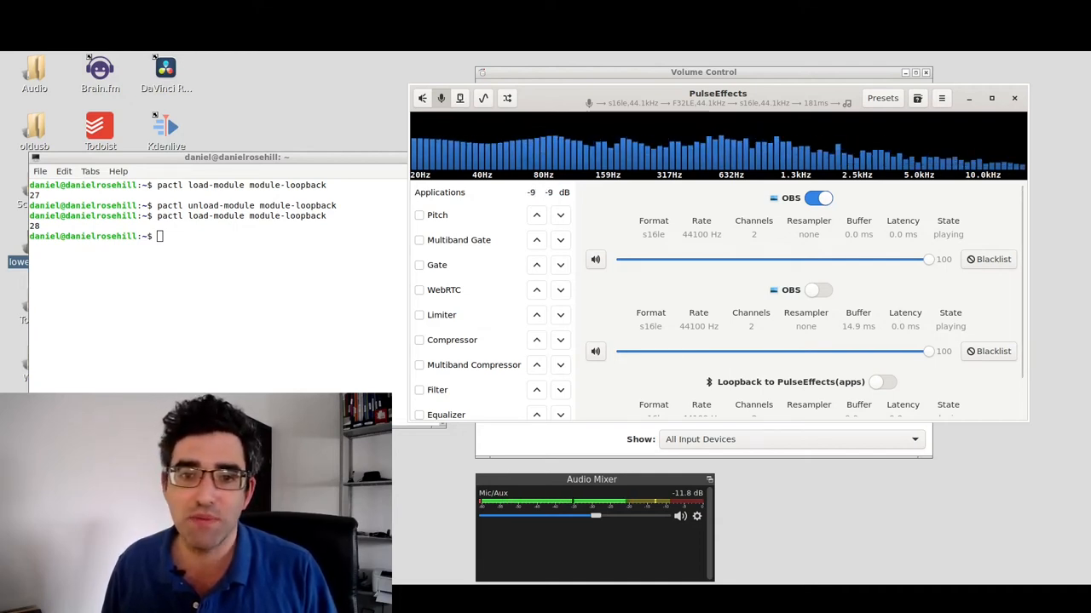
{"action": "left_click", "coordinate": [818, 198]}
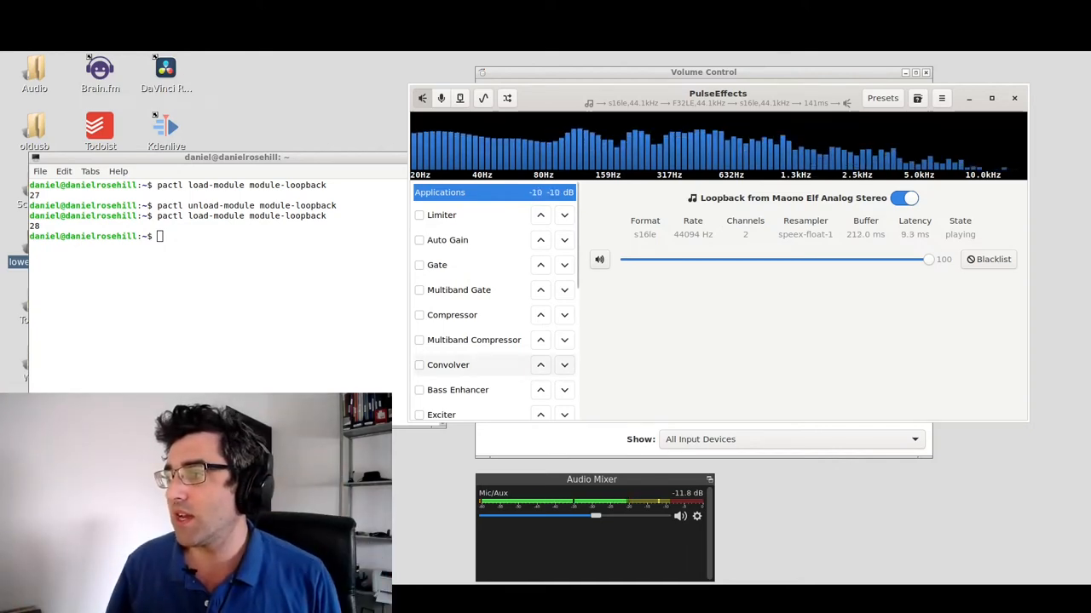
Enable Bass Enhancer on the microphone input with Blend Harmonics at 0, then return to output streams
{"action": "left_click", "coordinate": [420, 388]}
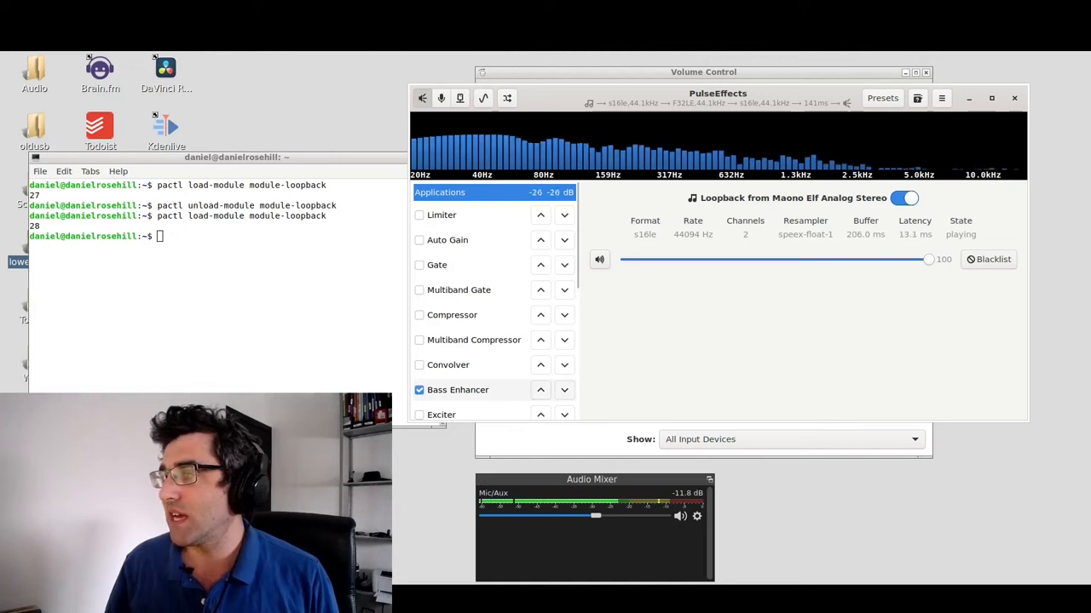
{"action": "left_click", "coordinate": [457, 388]}
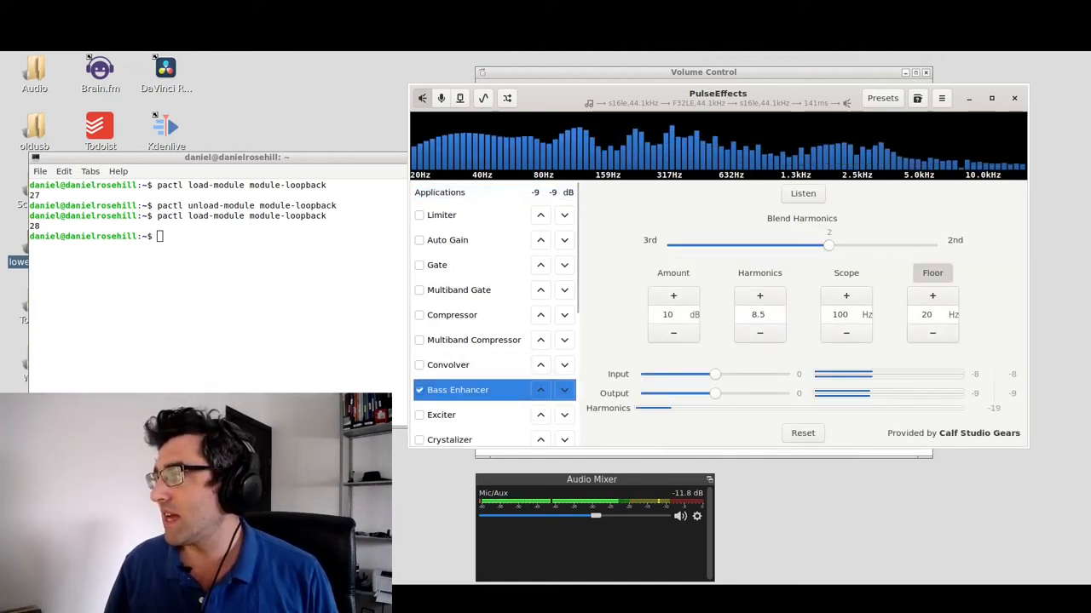
{"action": "left_click_drag", "start_coordinate": [829, 245], "coordinate": [801, 245]}
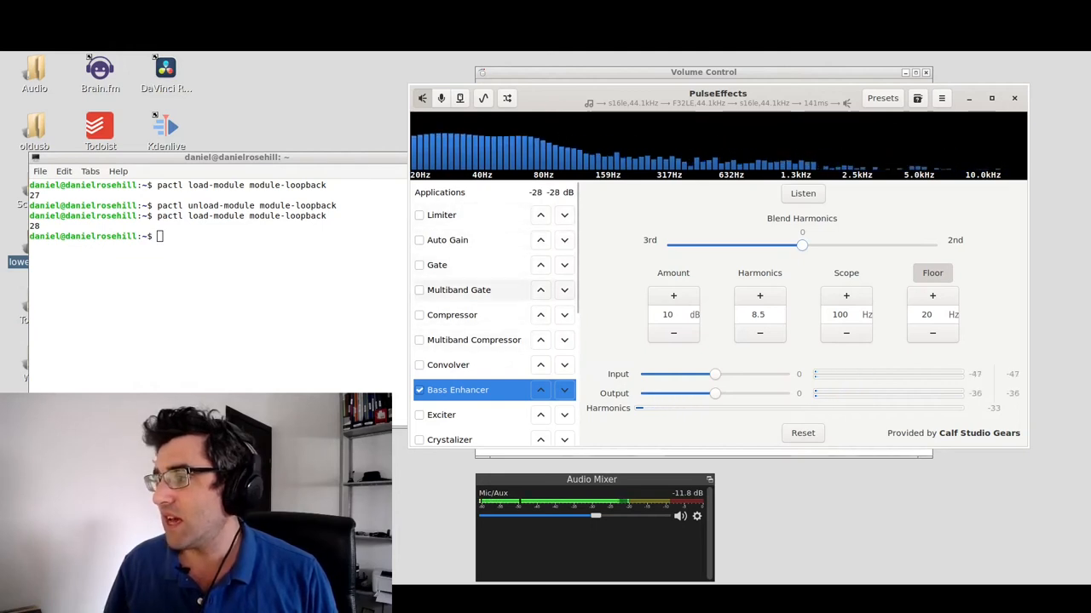
{"action": "scroll", "scroll_direction": "down", "scroll_amount": 3}
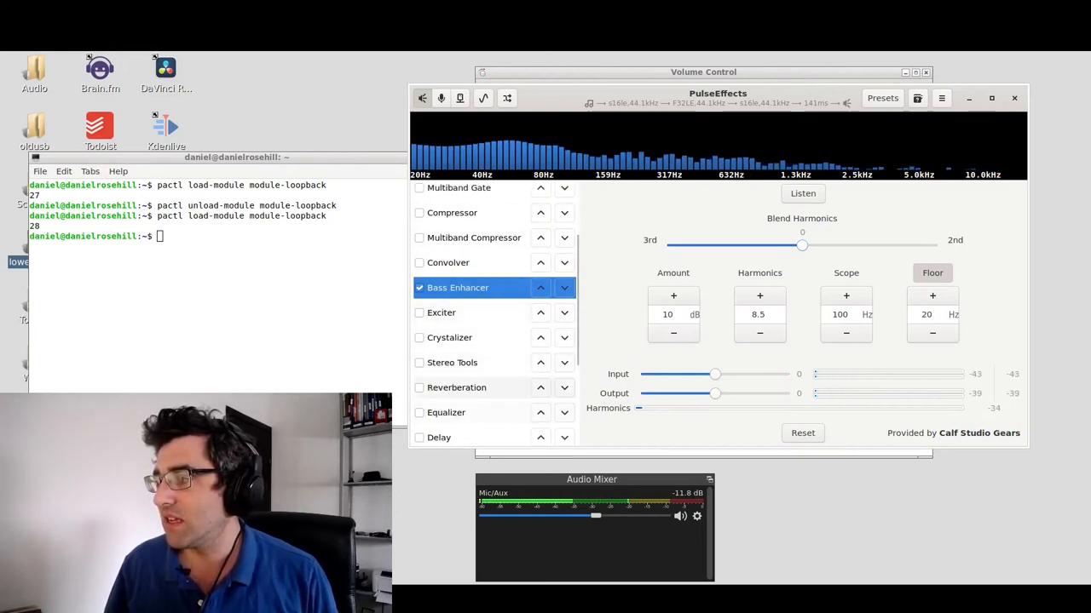
{"action": "left_click", "coordinate": [457, 387]}
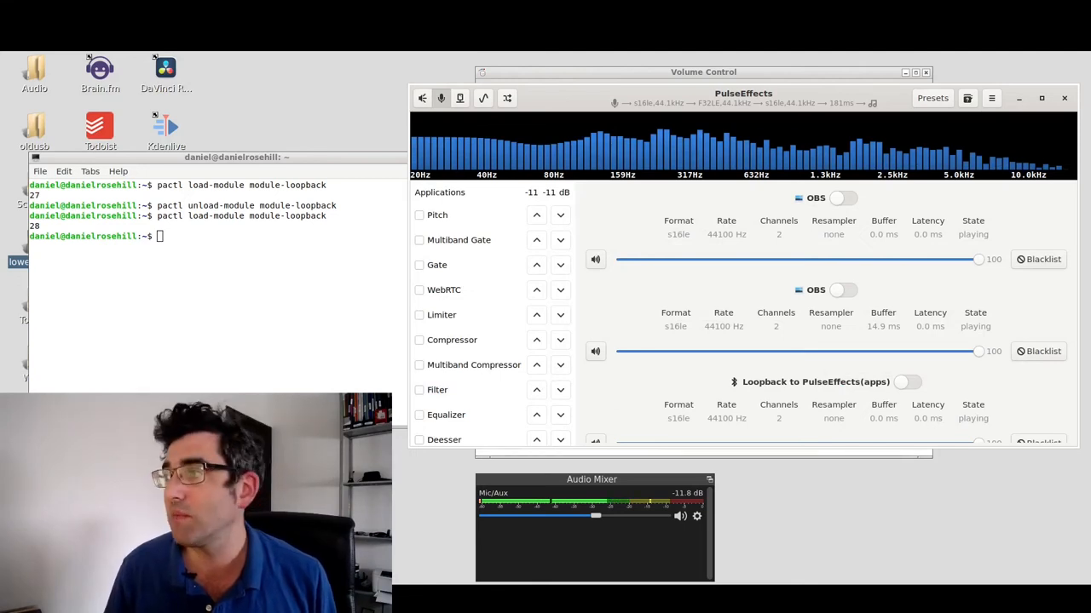
{"action": "left_click", "coordinate": [713, 89]}
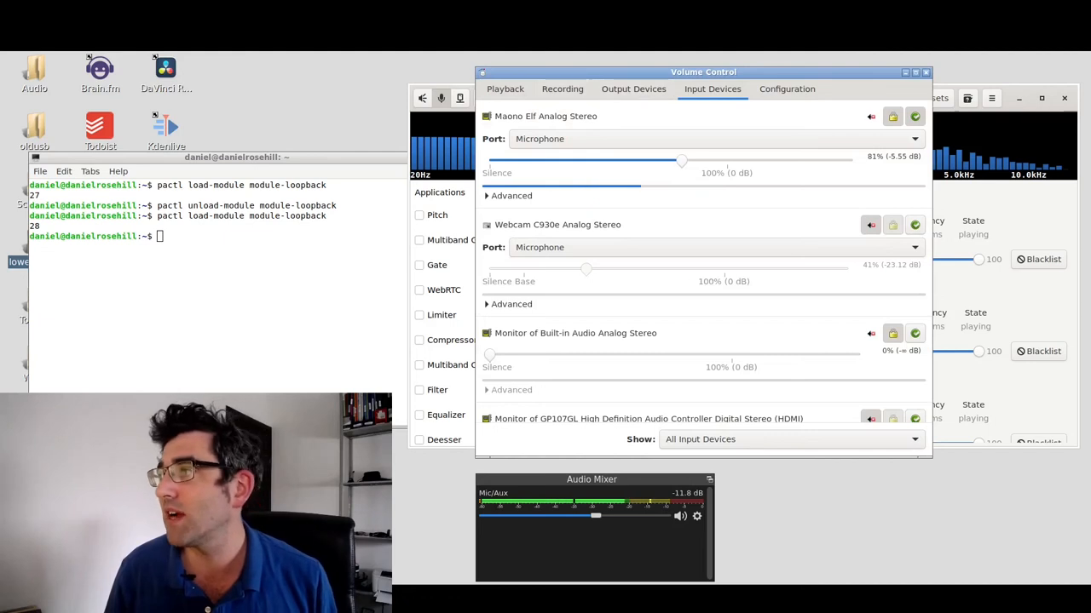
{"action": "left_click", "coordinate": [504, 89]}
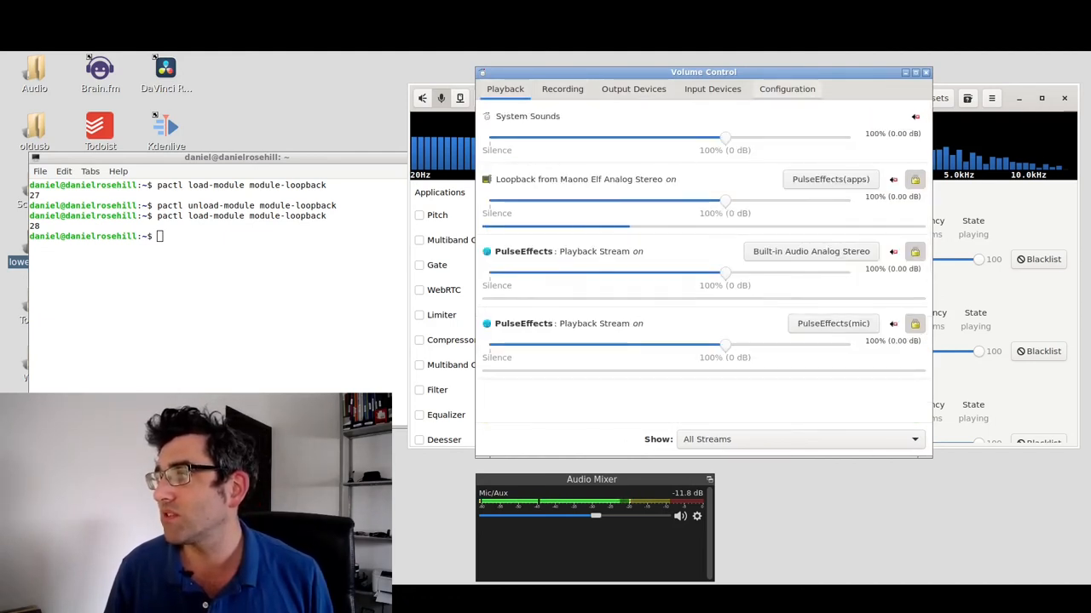
{"action": "left_click", "coordinate": [811, 250]}
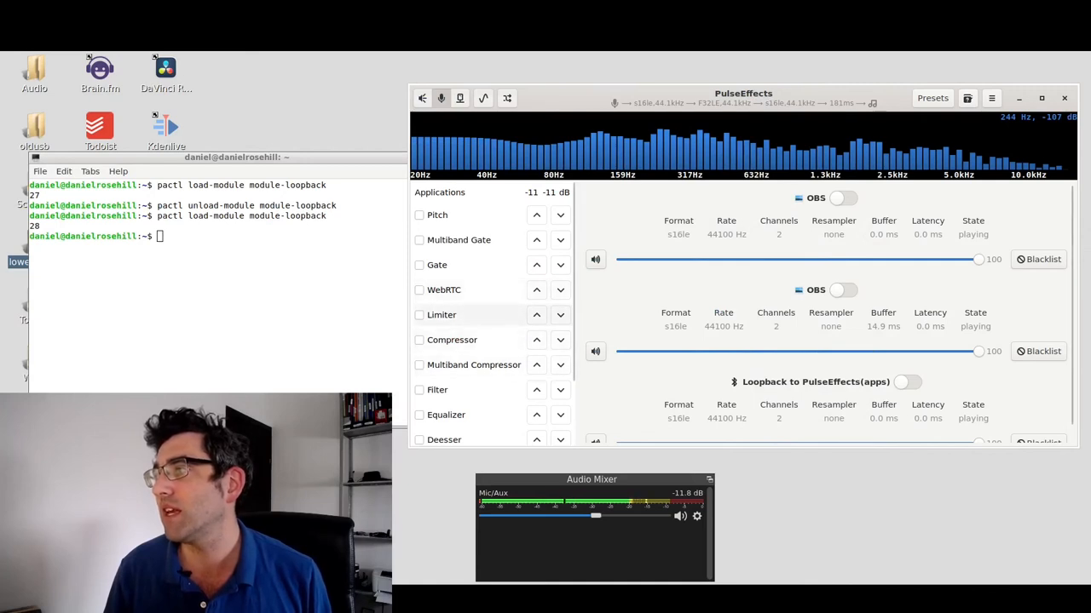
Show the Recording streams and list the source choices for OBS's Mic/Aux capture
{"action": "left_click", "coordinate": [842, 198]}
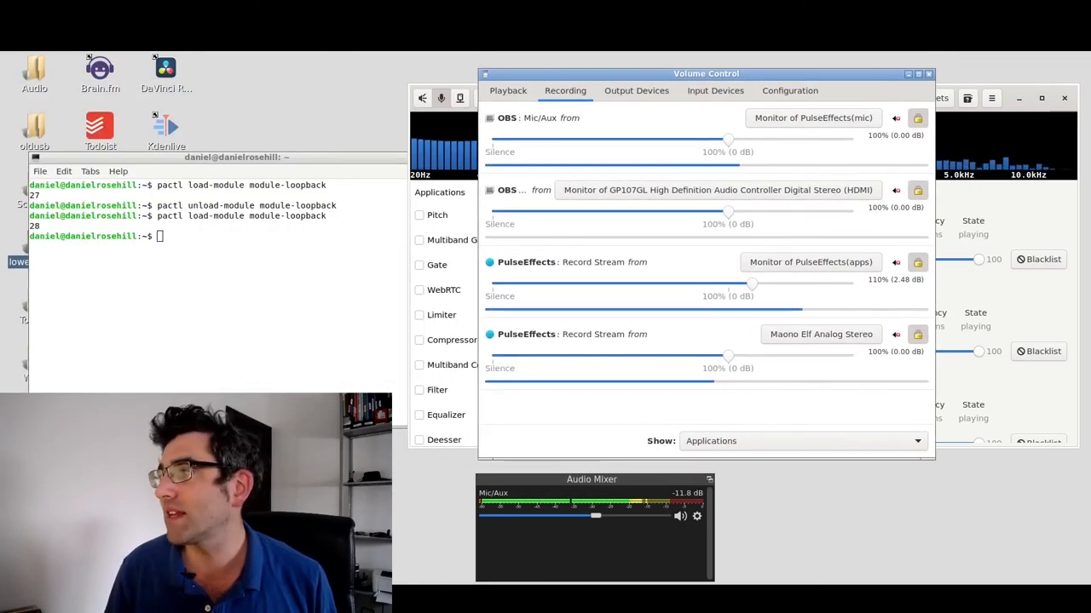
{"action": "left_click", "coordinate": [811, 118]}
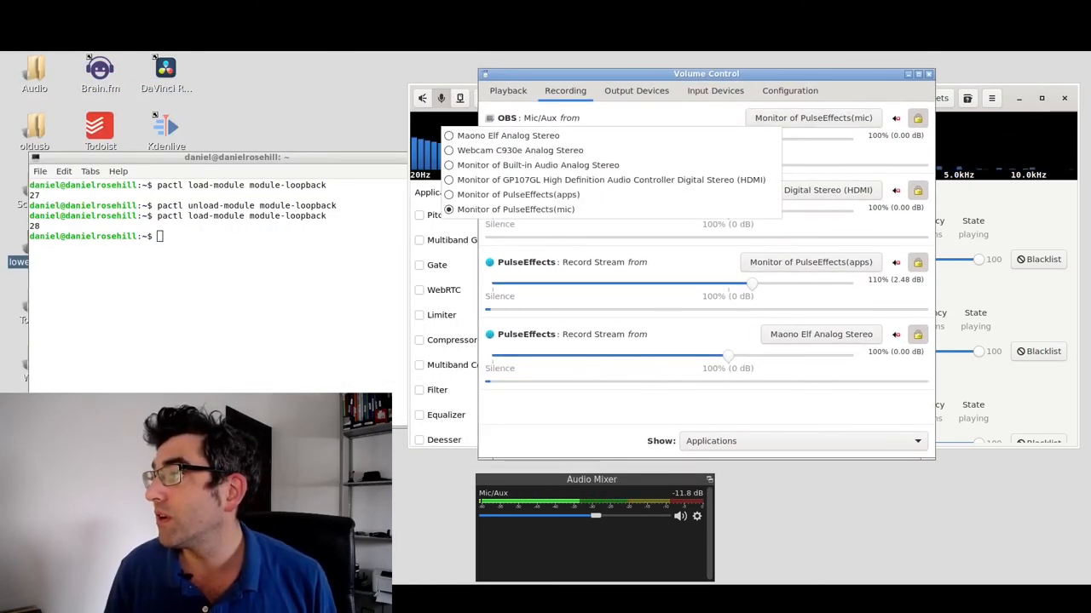